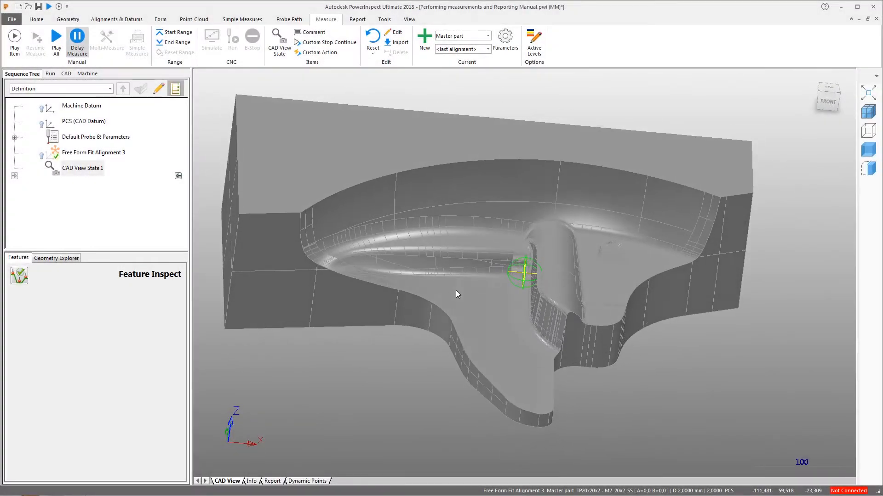
# Start a new on-the-fly surface inspection group from the Form tools
pyautogui.moveTo(456, 294); pyautogui.dragTo(376, 211)
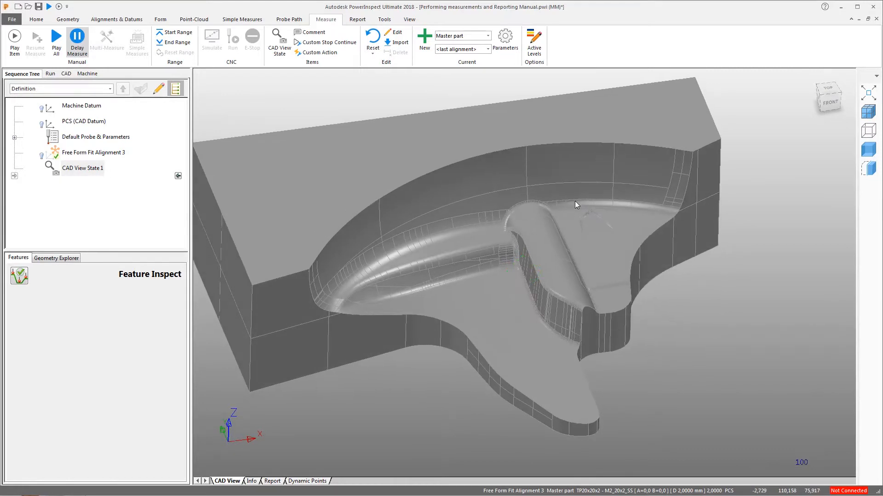
pyautogui.click(82, 167)
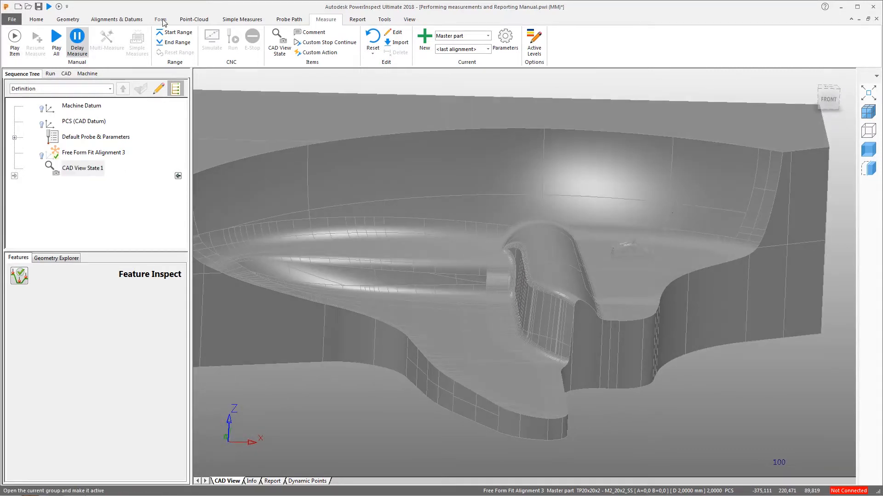
pyautogui.click(160, 20)
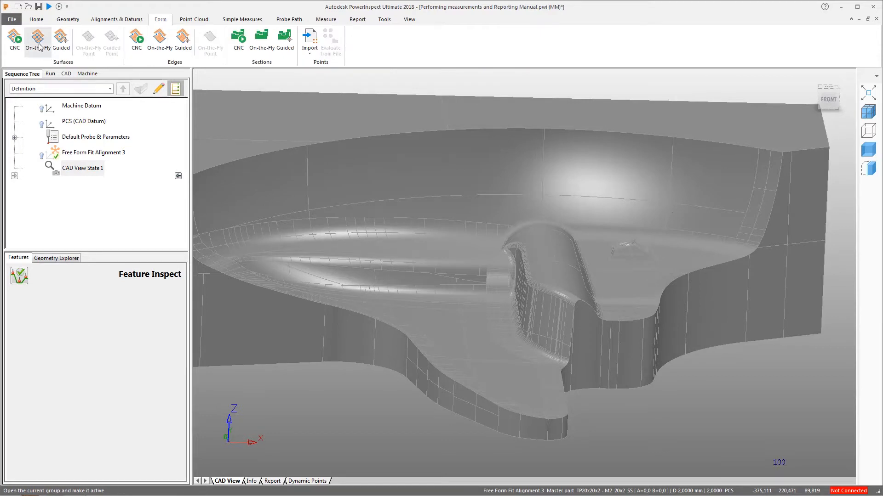
pyautogui.click(38, 41)
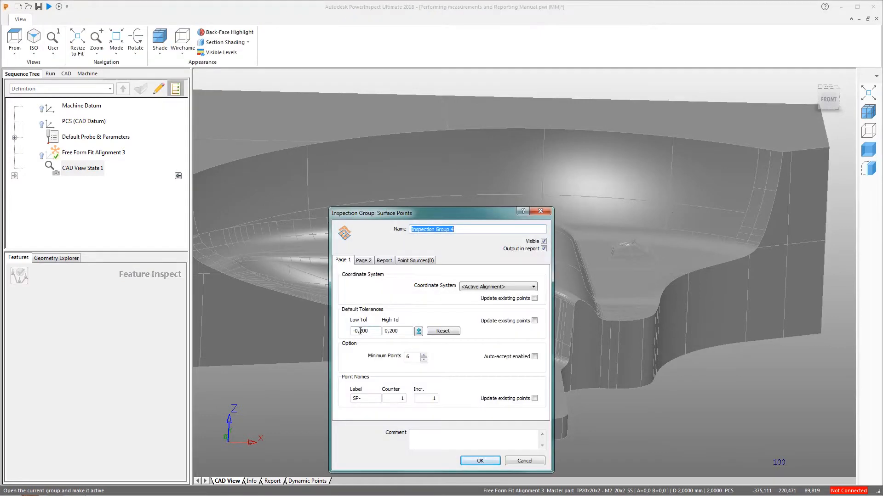
# Tighten the low and high tolerances, measure the points and accept the group
pyautogui.click(366, 330)
pyautogui.write('-0,02')
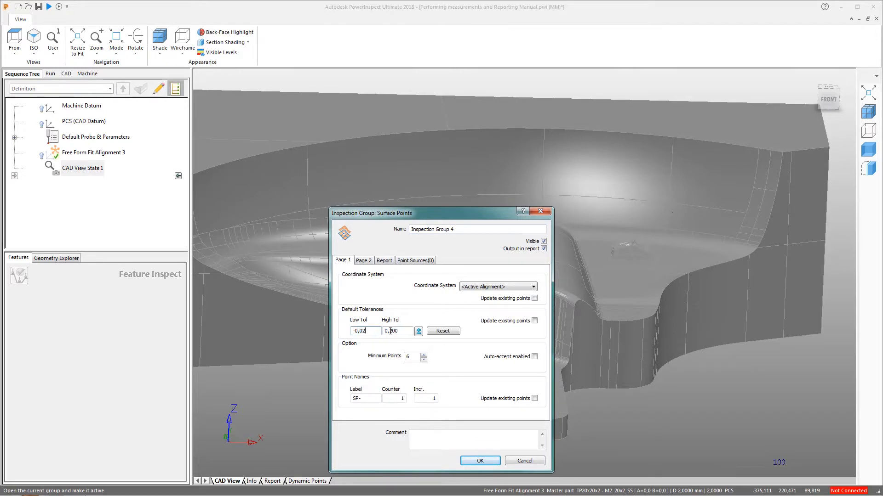
pyautogui.click(480, 461)
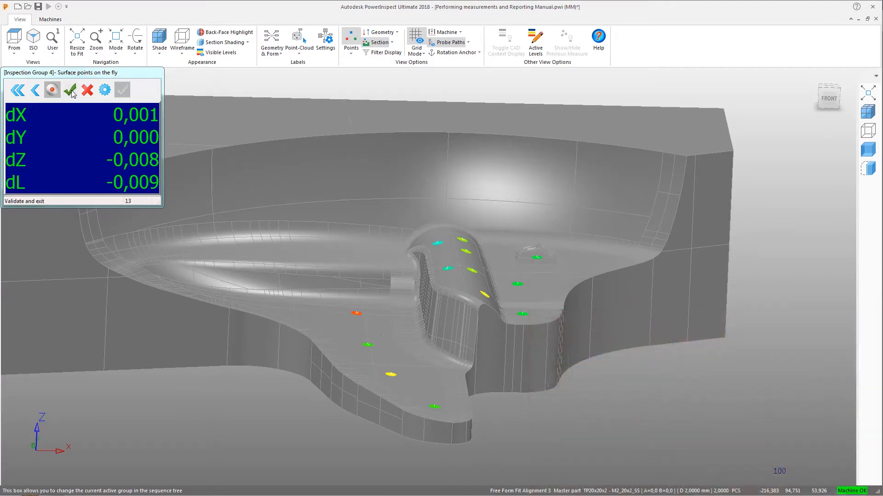
pyautogui.click(70, 90)
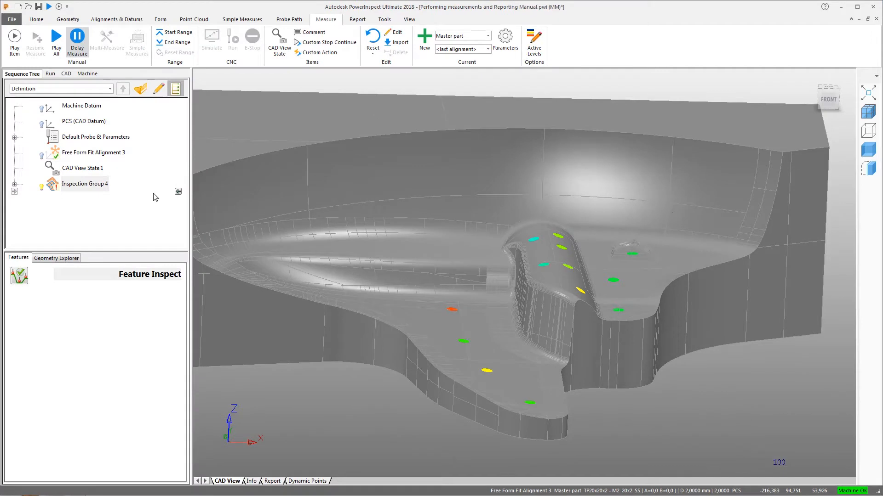
pyautogui.moveTo(418, 225)
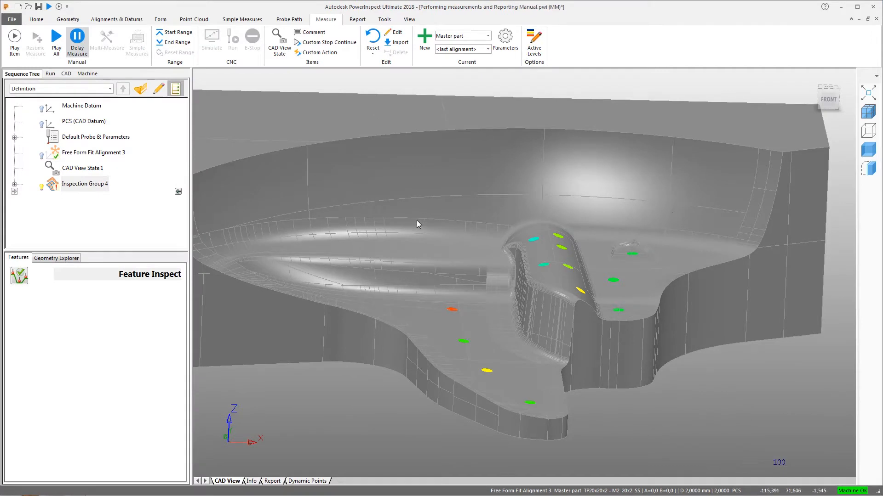
pyautogui.click(409, 19)
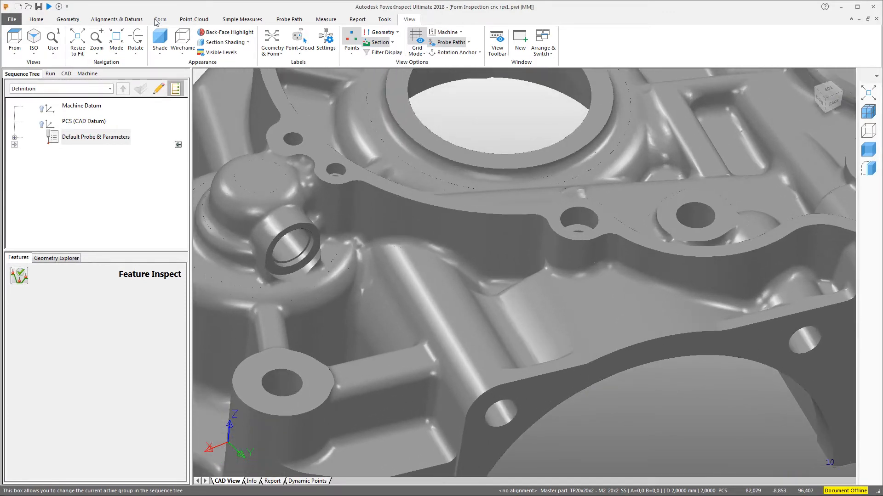
# Create a CNC surface inspection group with SelectedSurface probing and pick the surface patch
pyautogui.click(160, 20)
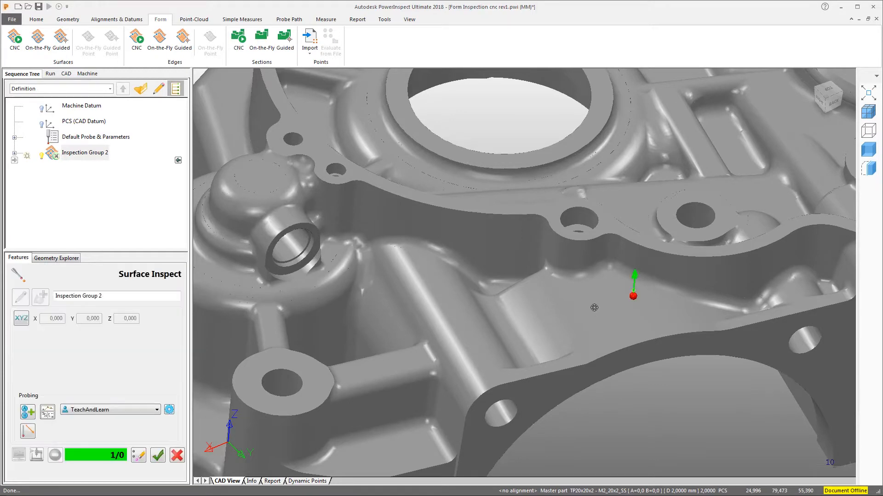
pyautogui.click(156, 409)
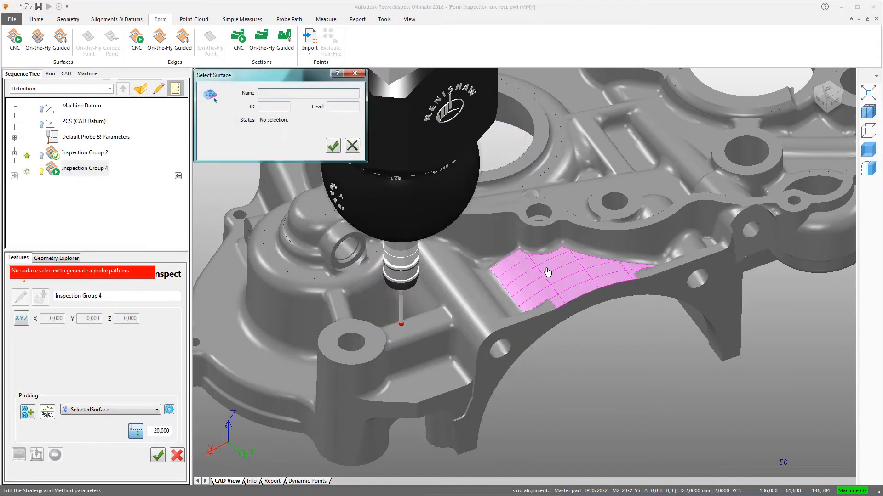
pyautogui.click(332, 145)
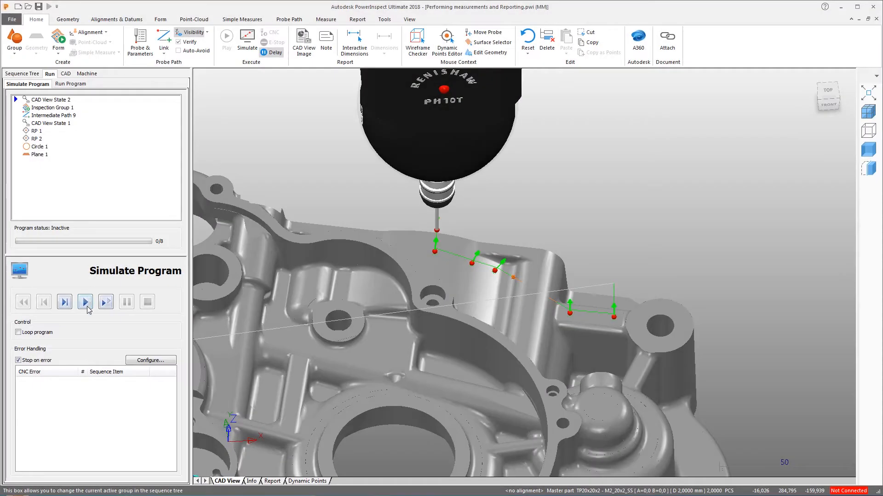
# Simulate the probe program and acknowledge the CNC collision error
pyautogui.click(84, 302)
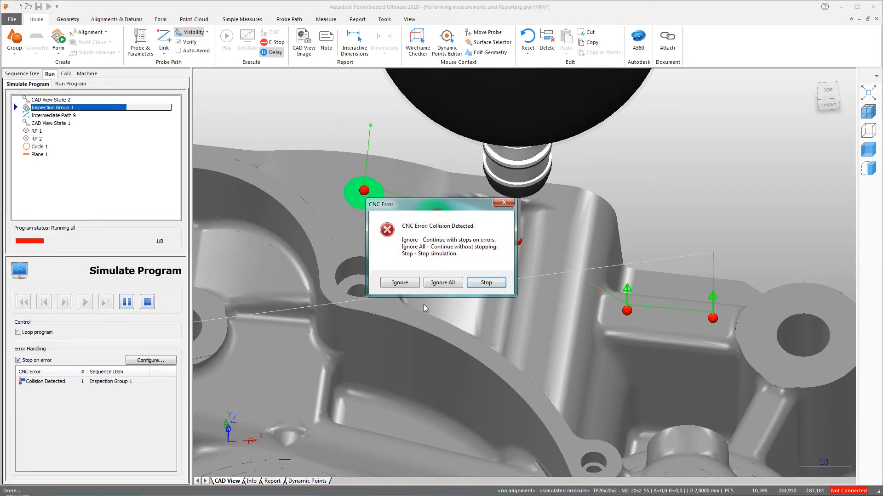
pyautogui.click(486, 283)
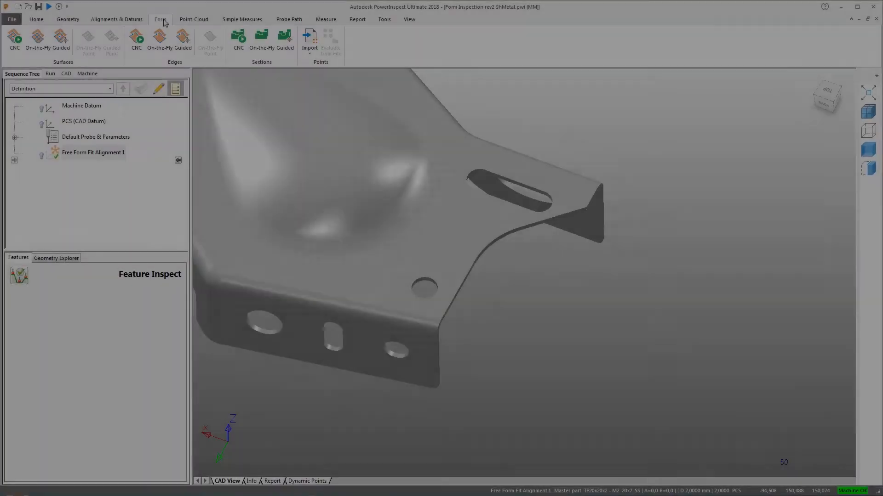
pyautogui.moveTo(136, 39)
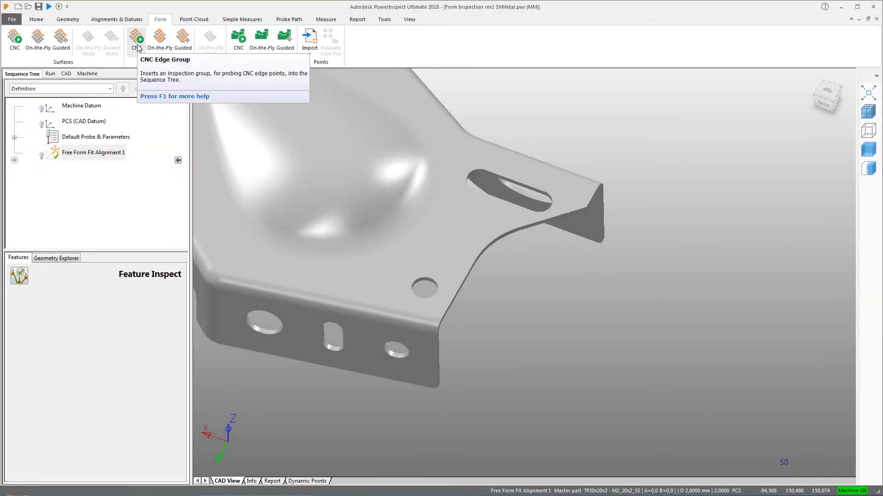
# Add a CNC edge inspection group placed at the sheet corner edge
pyautogui.click(137, 37)
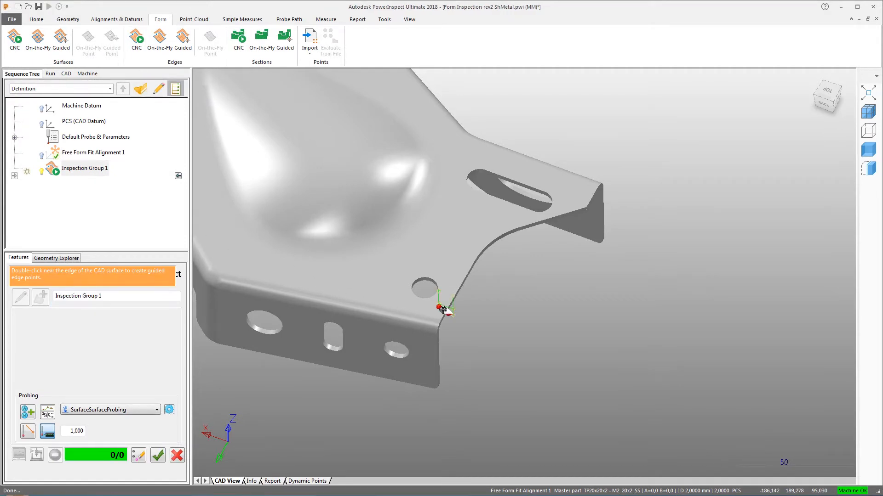
pyautogui.doubleClick(445, 304)
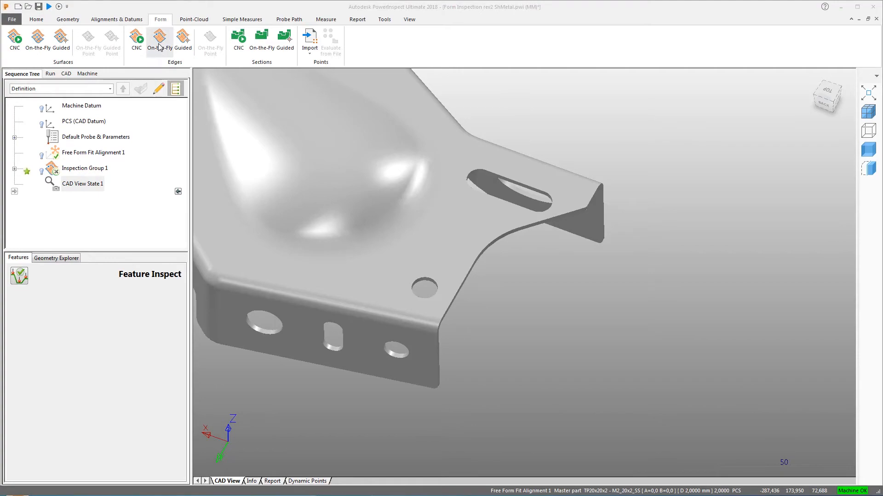
# Add an on-the-fly guided edge group with -0,05/0,05 tolerances
pyautogui.click(158, 40)
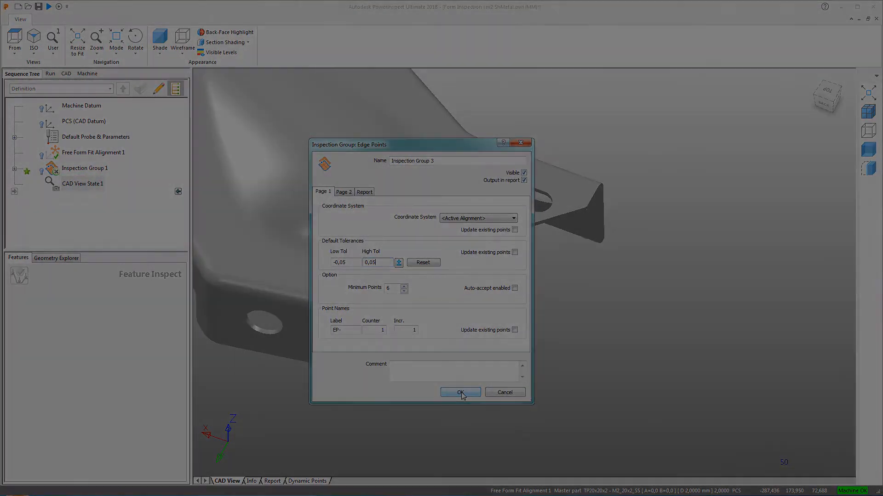
pyautogui.click(460, 393)
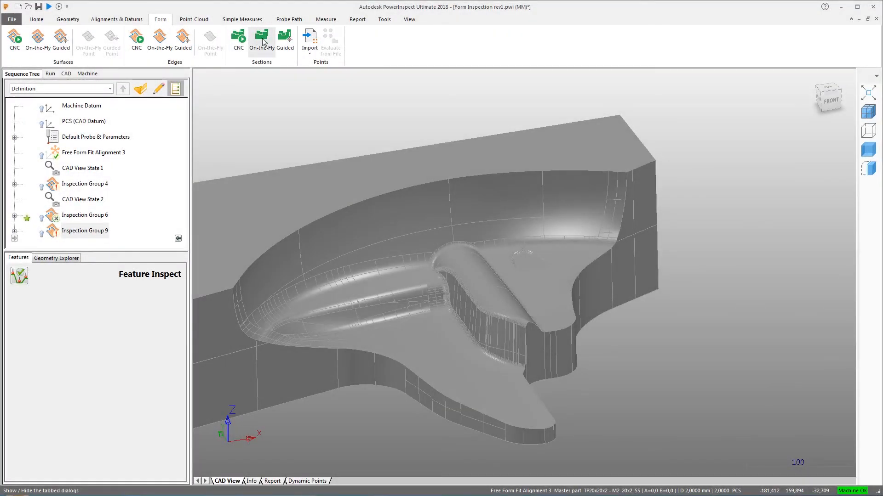
# Create an on-the-fly guided section group cutting the part at X 50,600
pyautogui.click(260, 40)
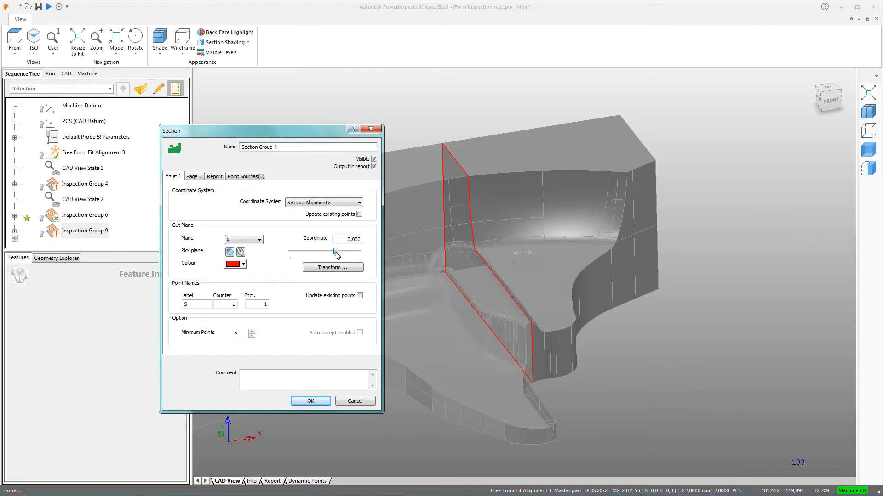
pyautogui.moveTo(336, 252); pyautogui.dragTo(341, 252)
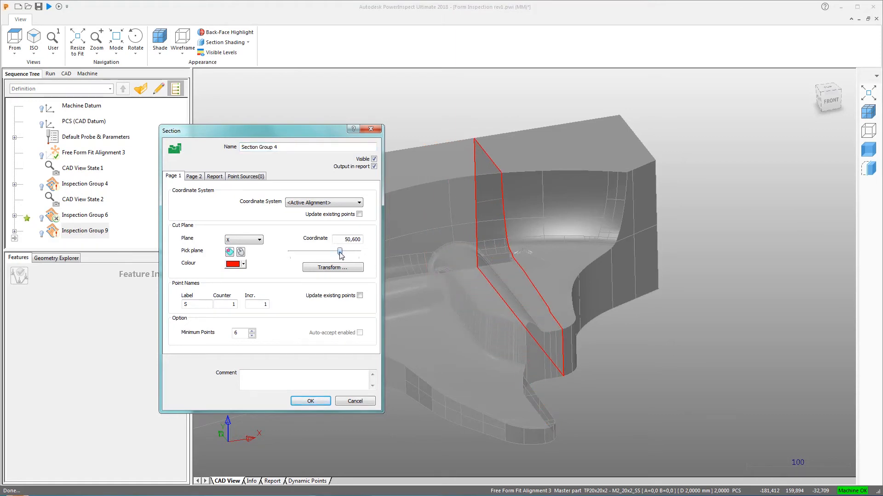
pyautogui.click(310, 401)
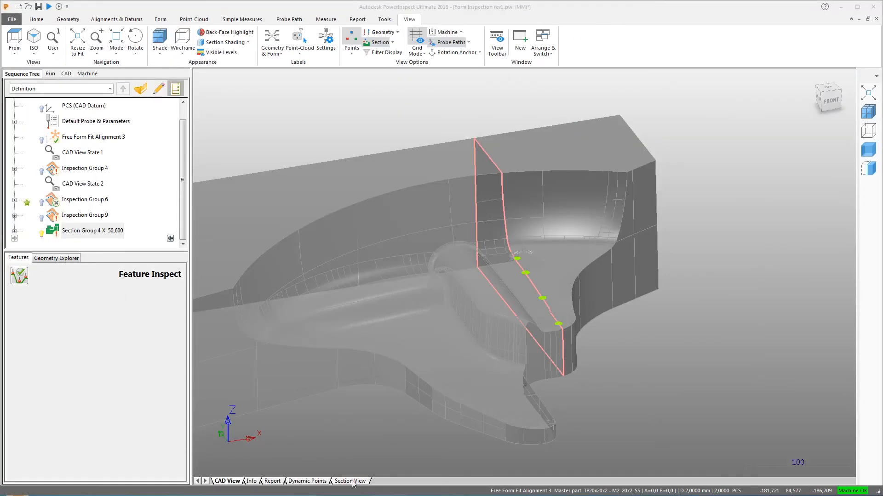
# Show the section's 2D profile and choose how its deviations are drawn
pyautogui.click(349, 481)
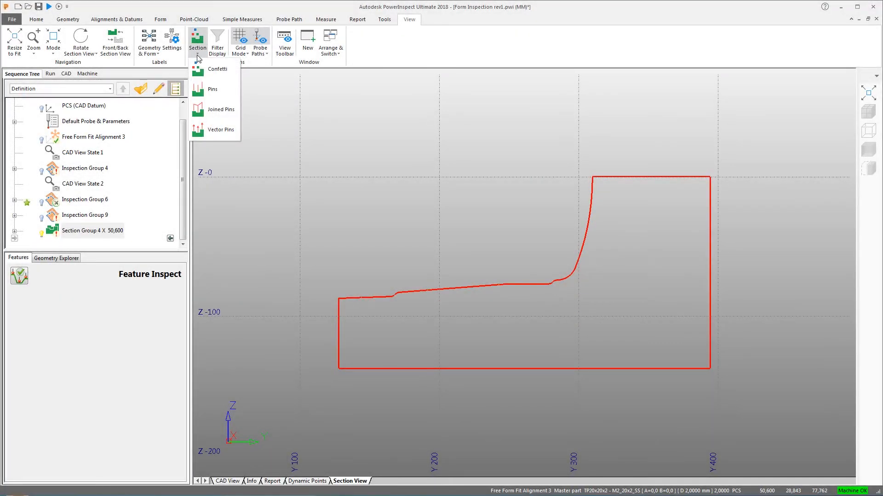
pyautogui.click(212, 89)
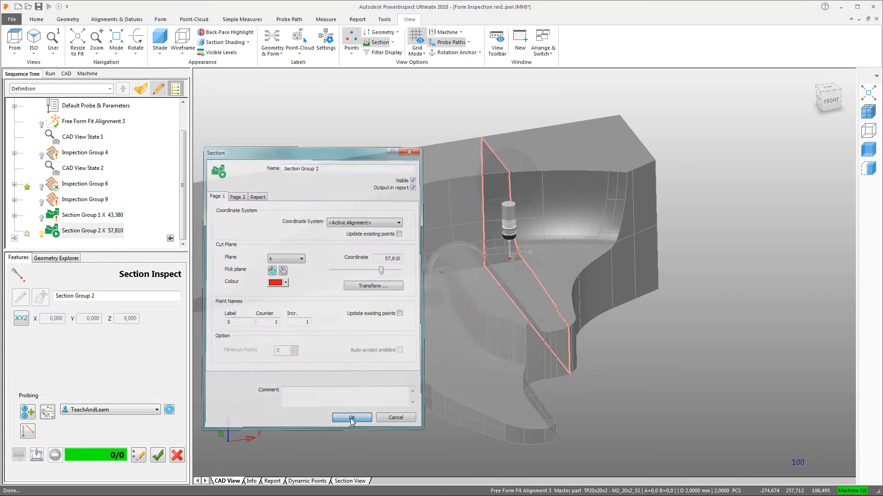
# Confirm the CNC section group at X 57,810 for raster probing
pyautogui.click(351, 418)
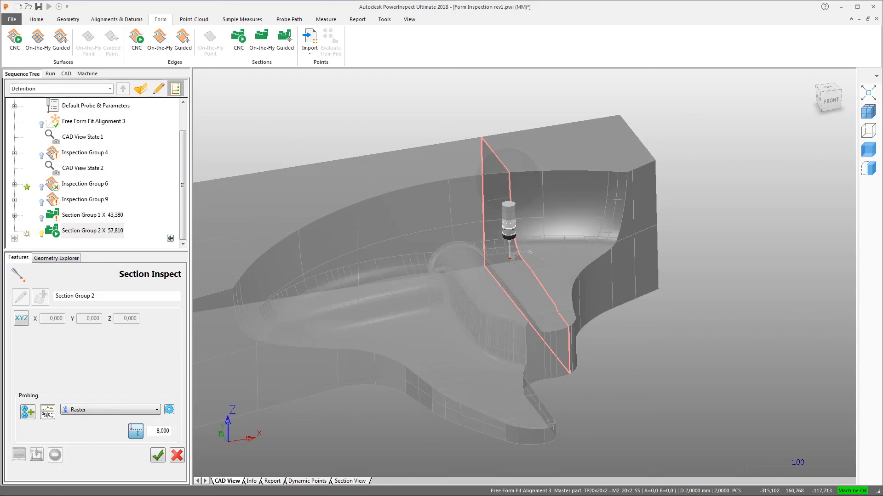